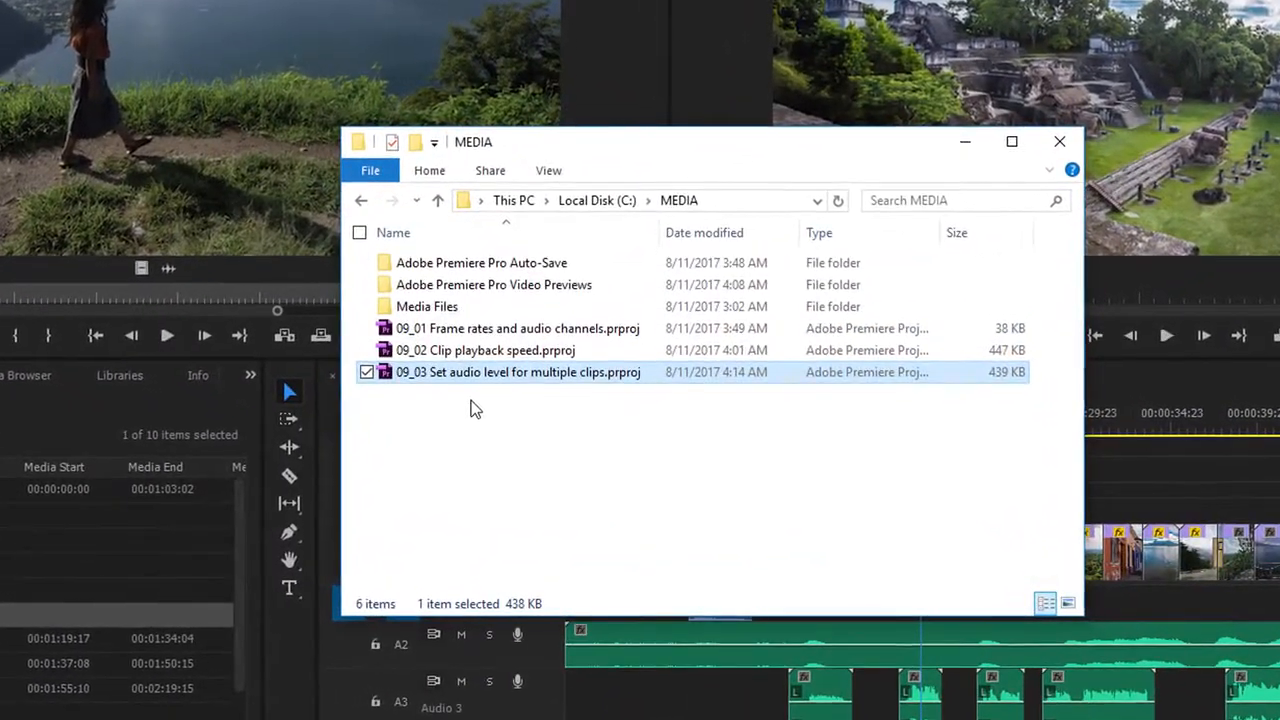
{"action": "mouse_move", "coordinate": [528, 401]}
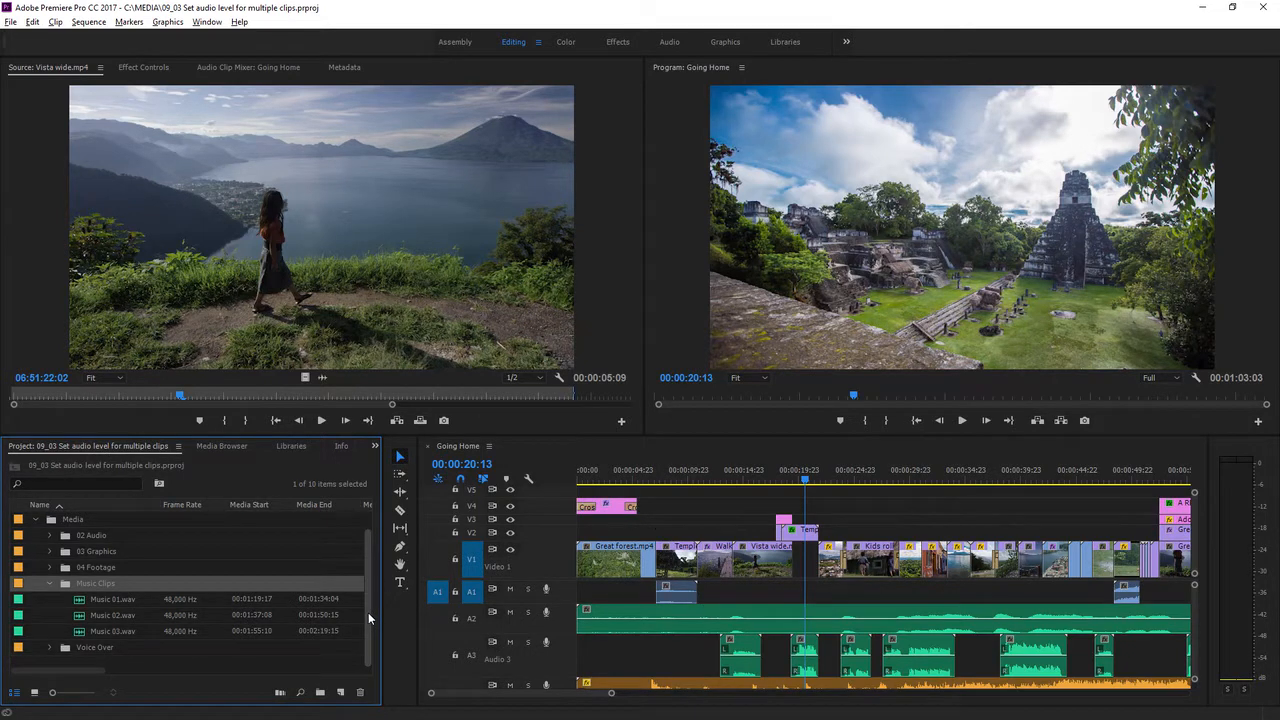
{"action": "mouse_move", "coordinate": [113, 631]}
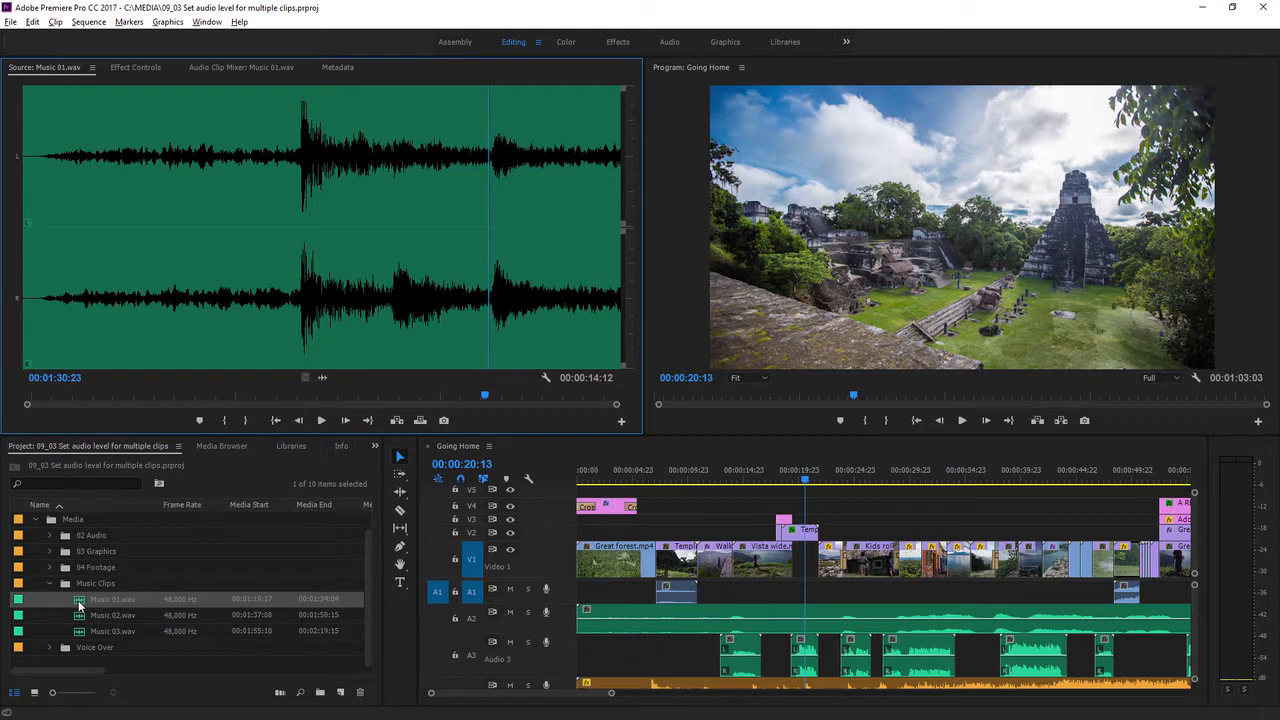
{"action": "mouse_move", "coordinate": [247, 457]}
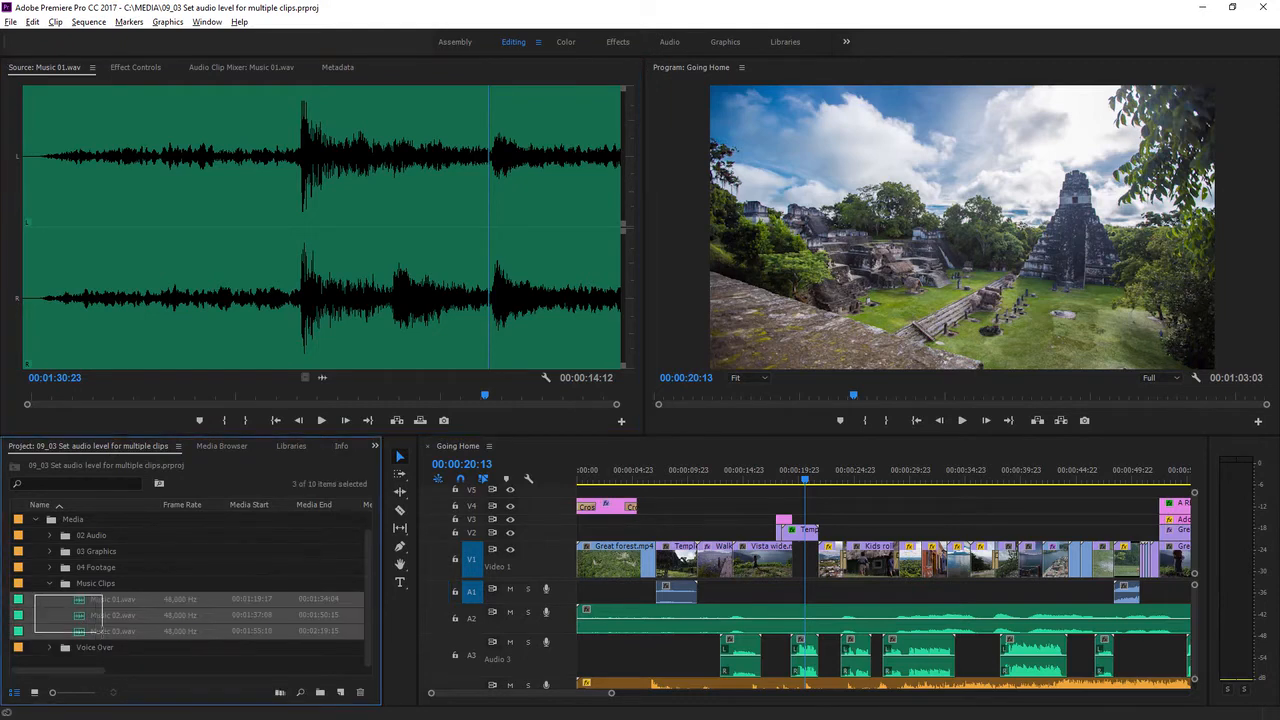
{"action": "mouse_move", "coordinate": [85, 631]}
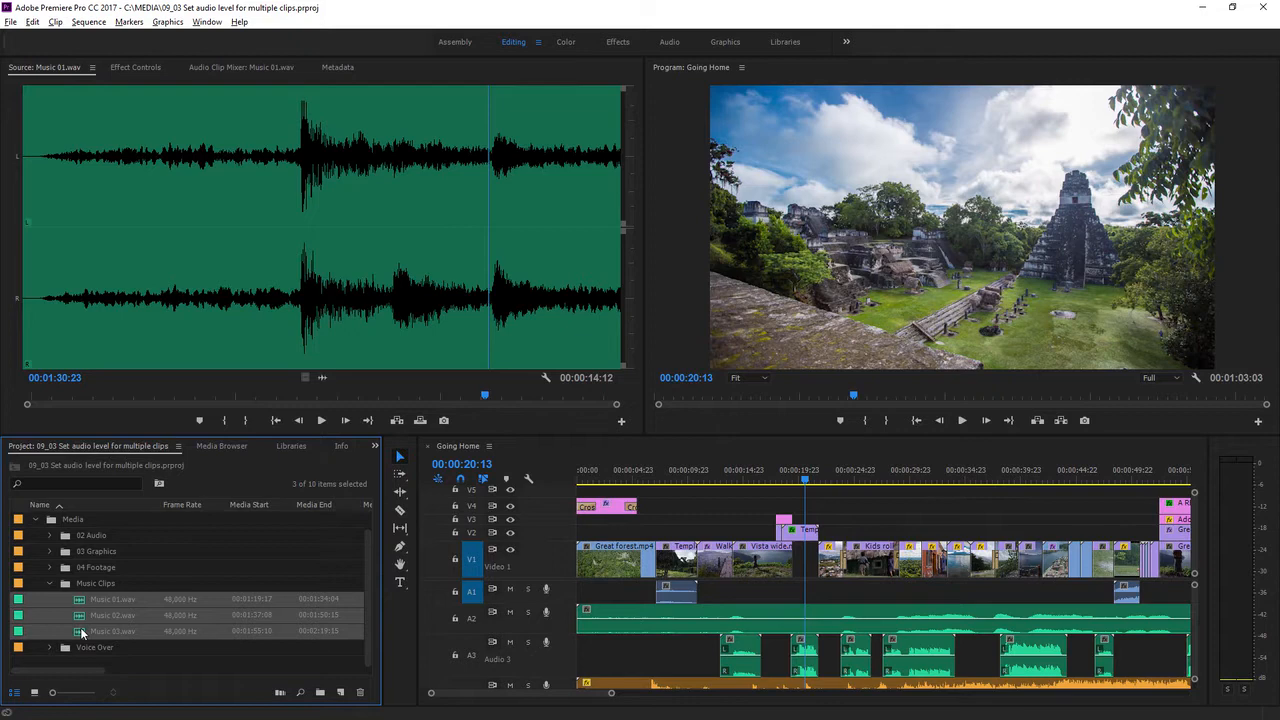
{"action": "mouse_move", "coordinate": [83, 631]}
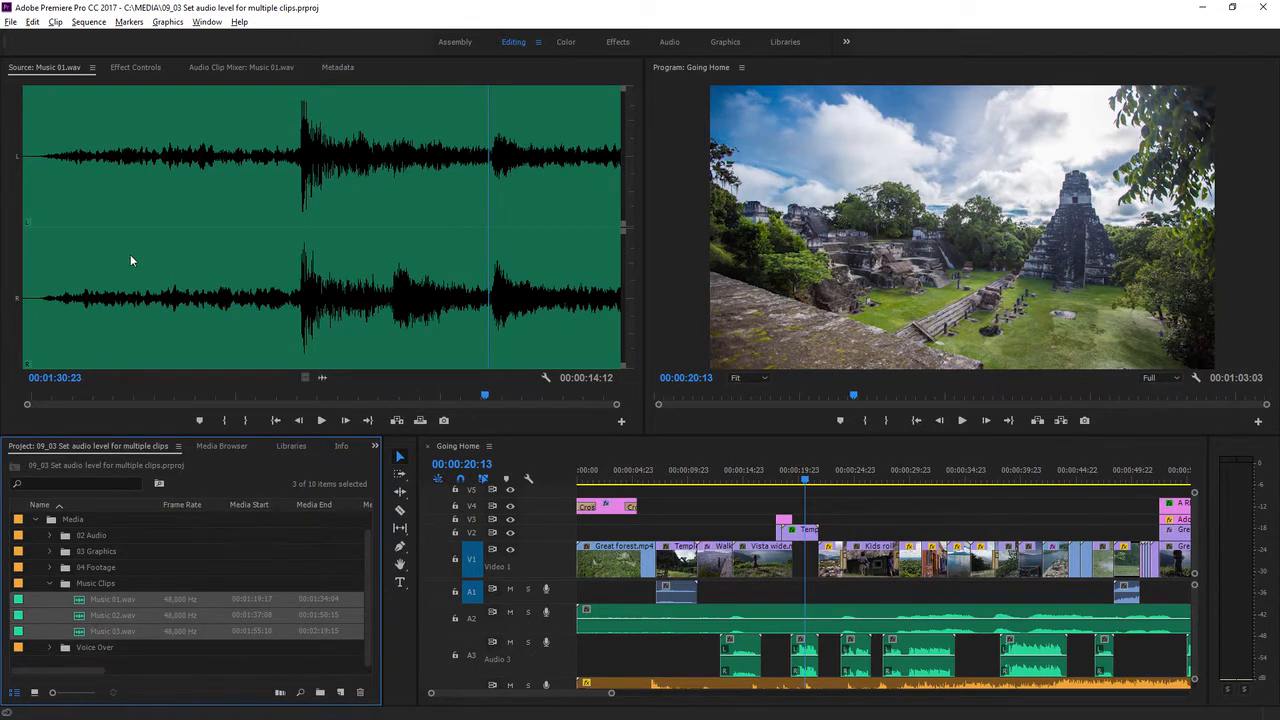
Step: Normalize all peaks of the three selected music clips to -18 dB via Audio Gain
{"action": "left_click", "coordinate": [55, 22]}
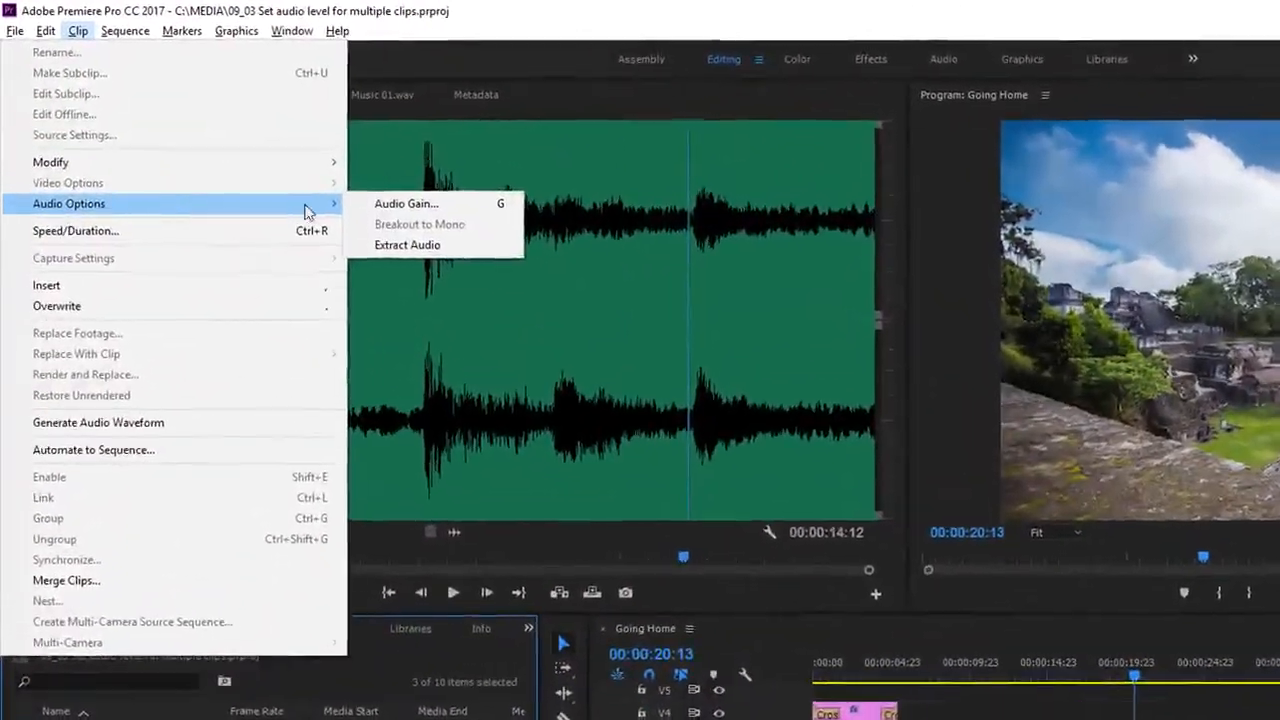
{"action": "left_click", "coordinate": [406, 204]}
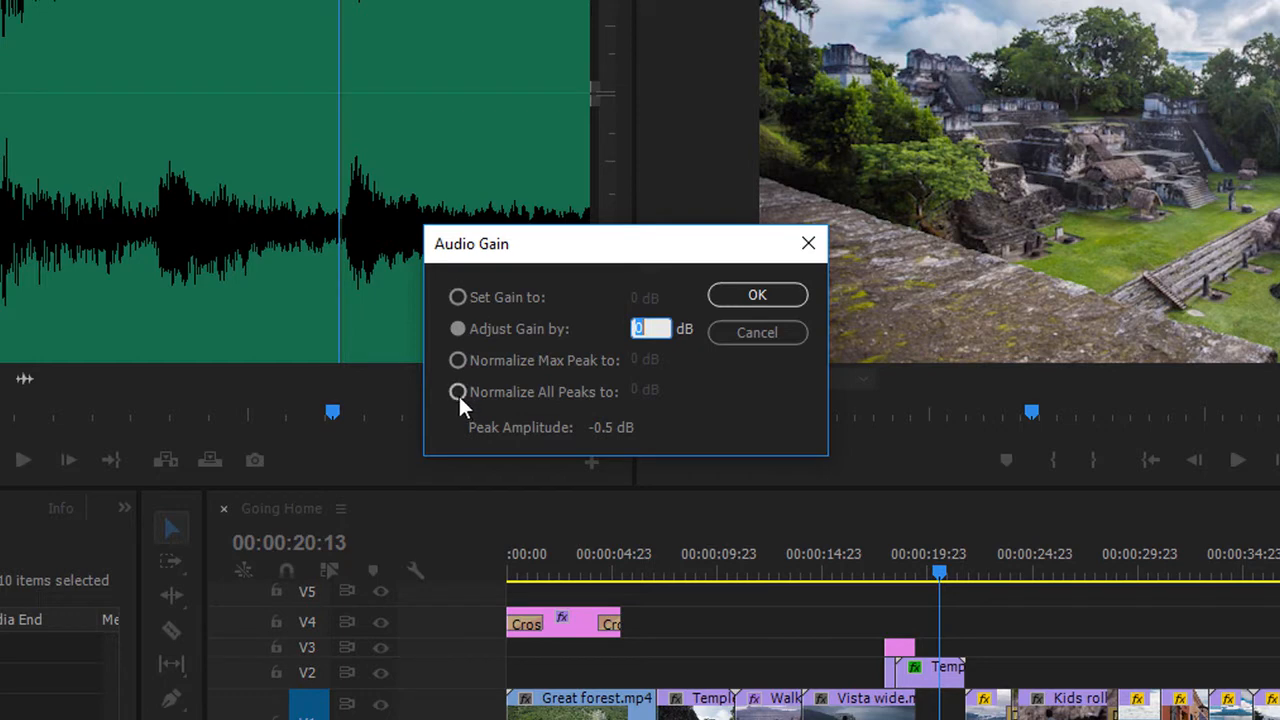
{"action": "left_click", "coordinate": [457, 391]}
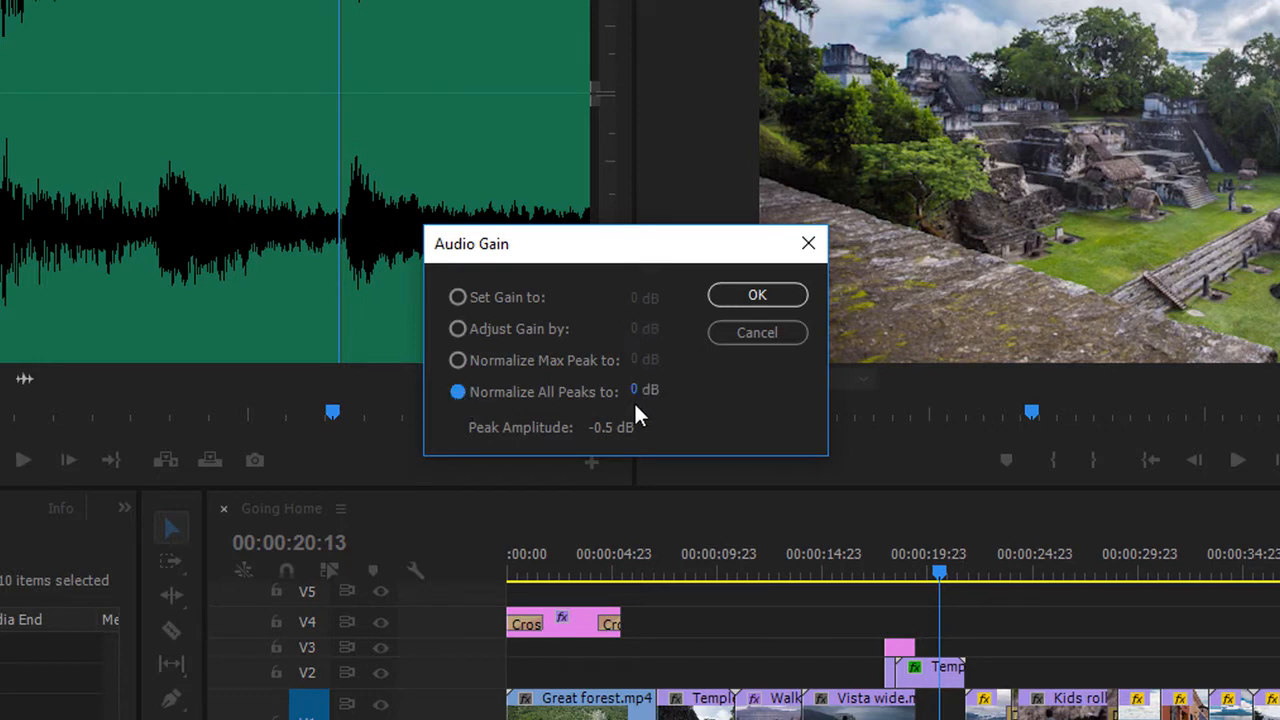
{"action": "left_click", "coordinate": [645, 389]}
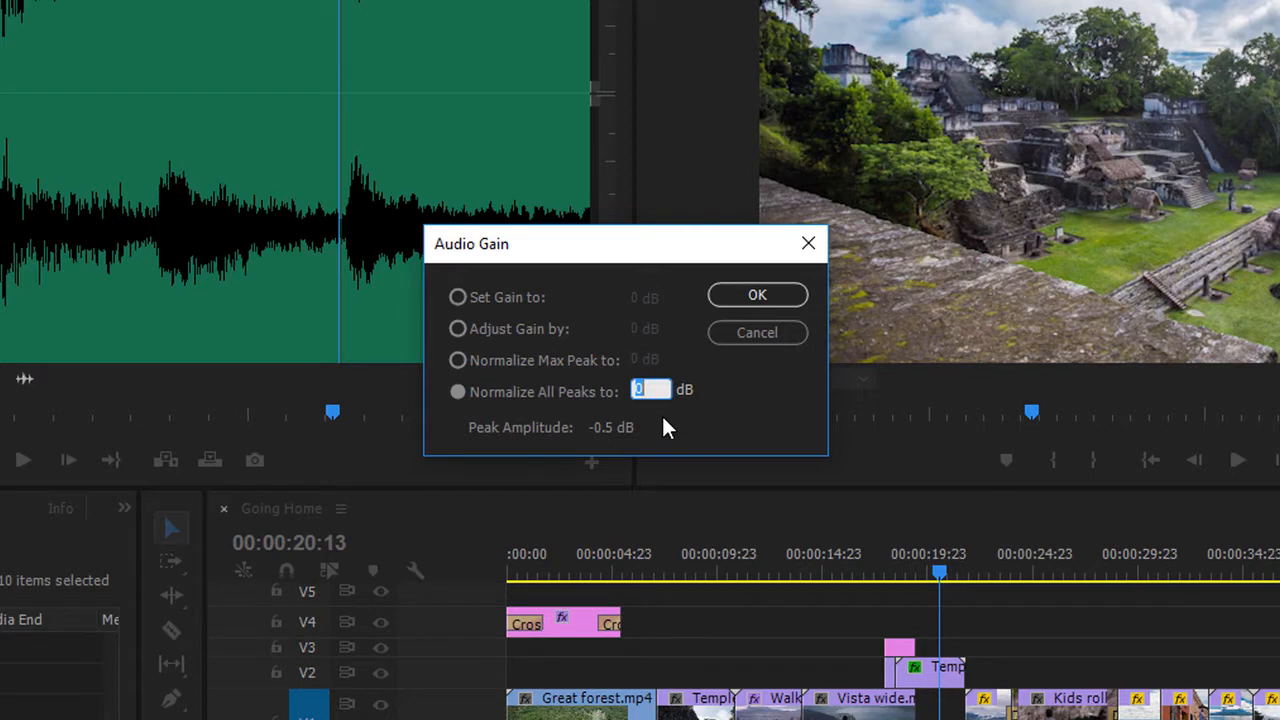
{"action": "type", "text": "-"}
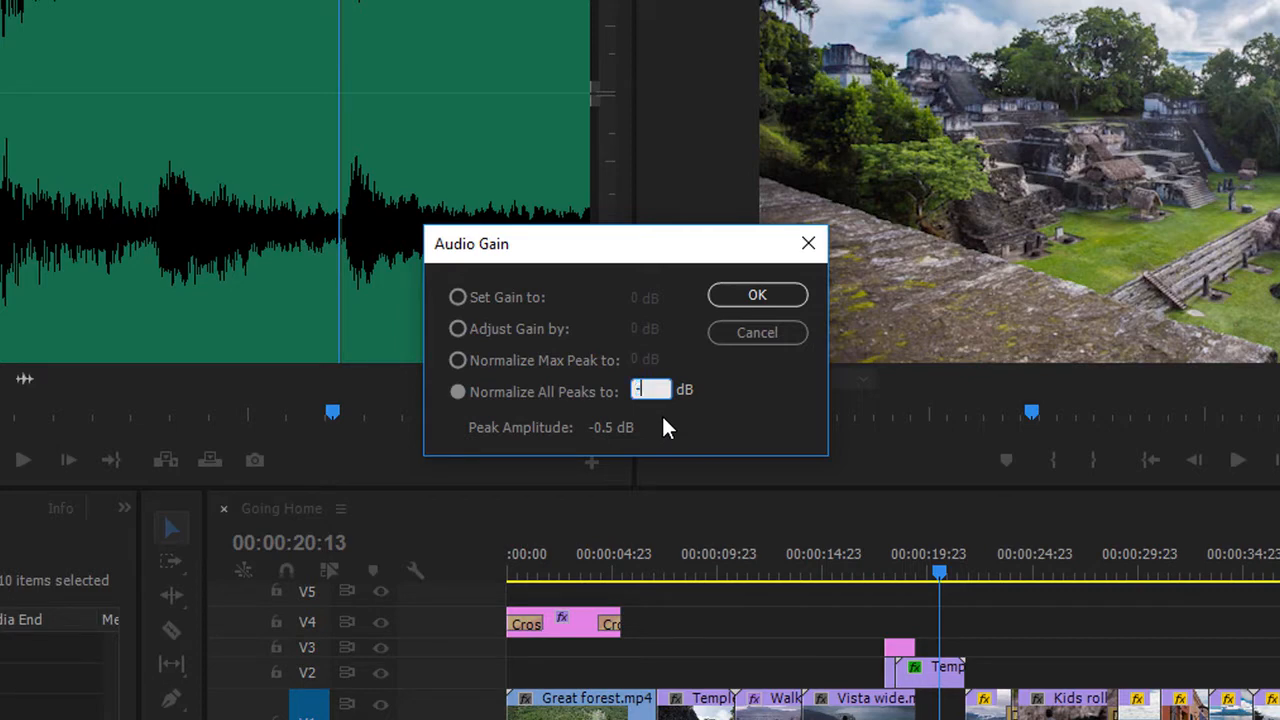
{"action": "type", "text": "-18"}
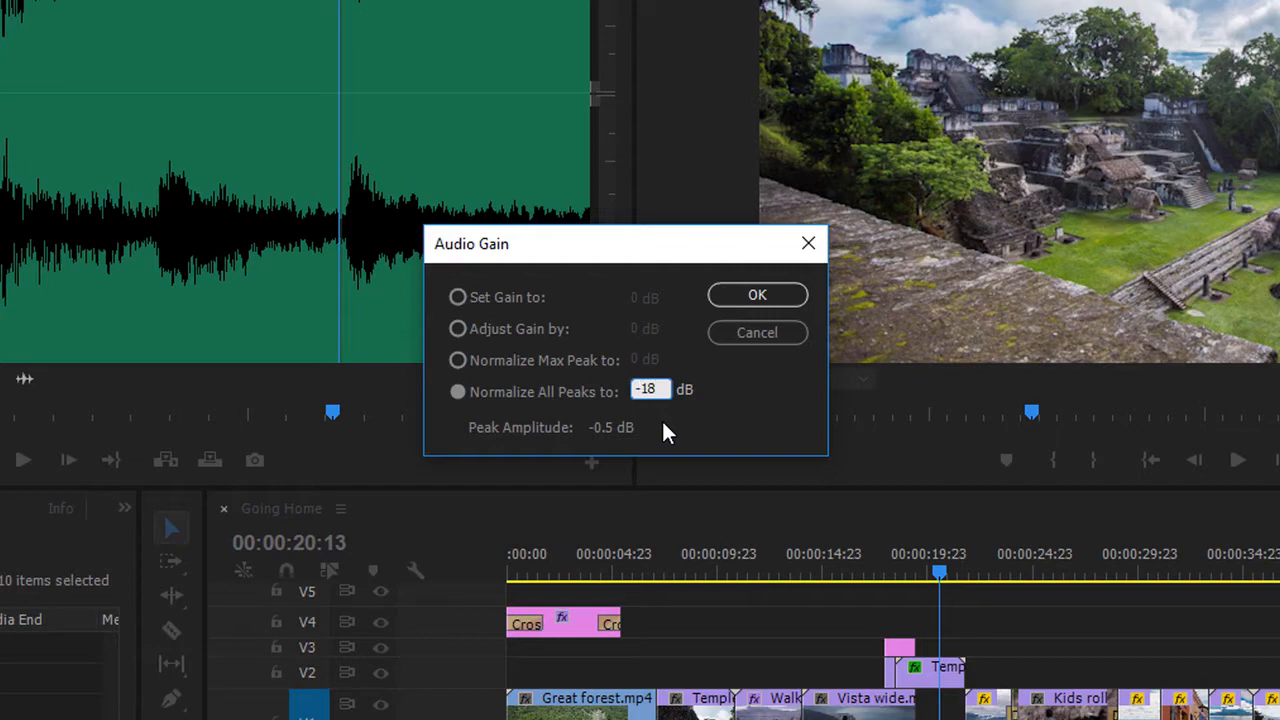
{"action": "left_click", "coordinate": [757, 294]}
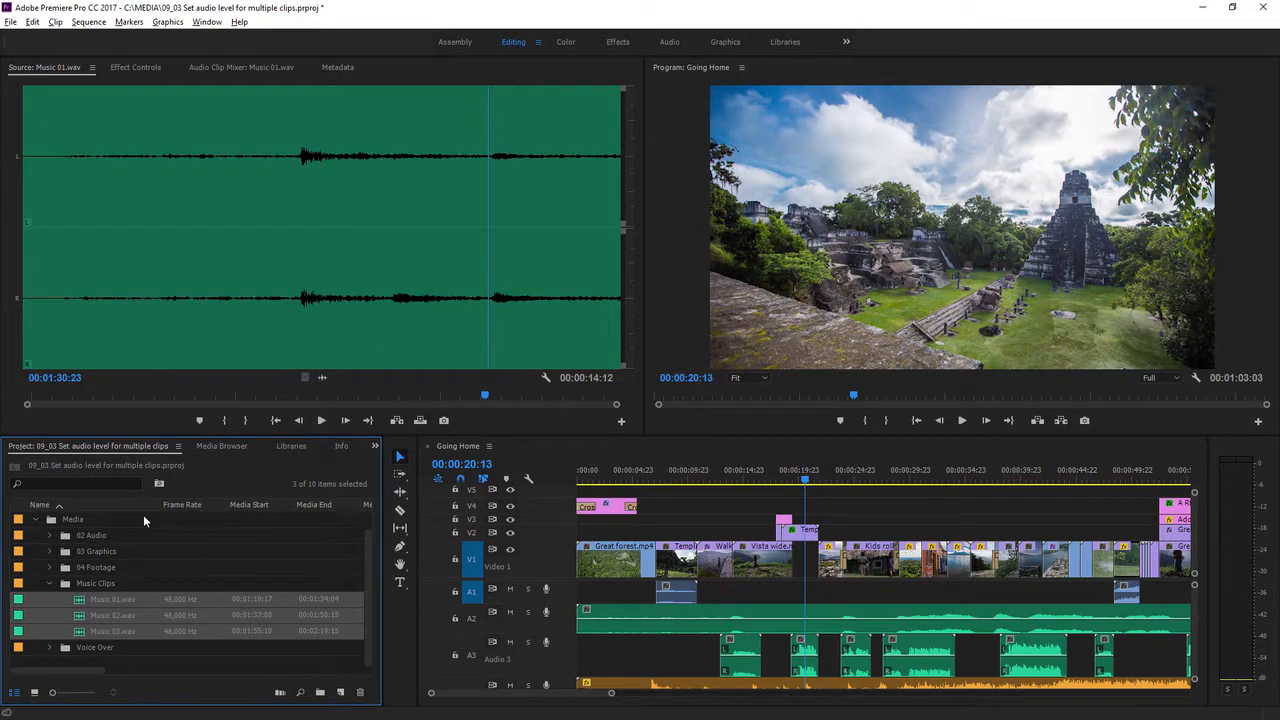
Step: Select Music 02.wav, then load Music 03.wav into the Source Monitor
{"action": "left_click", "coordinate": [113, 615]}
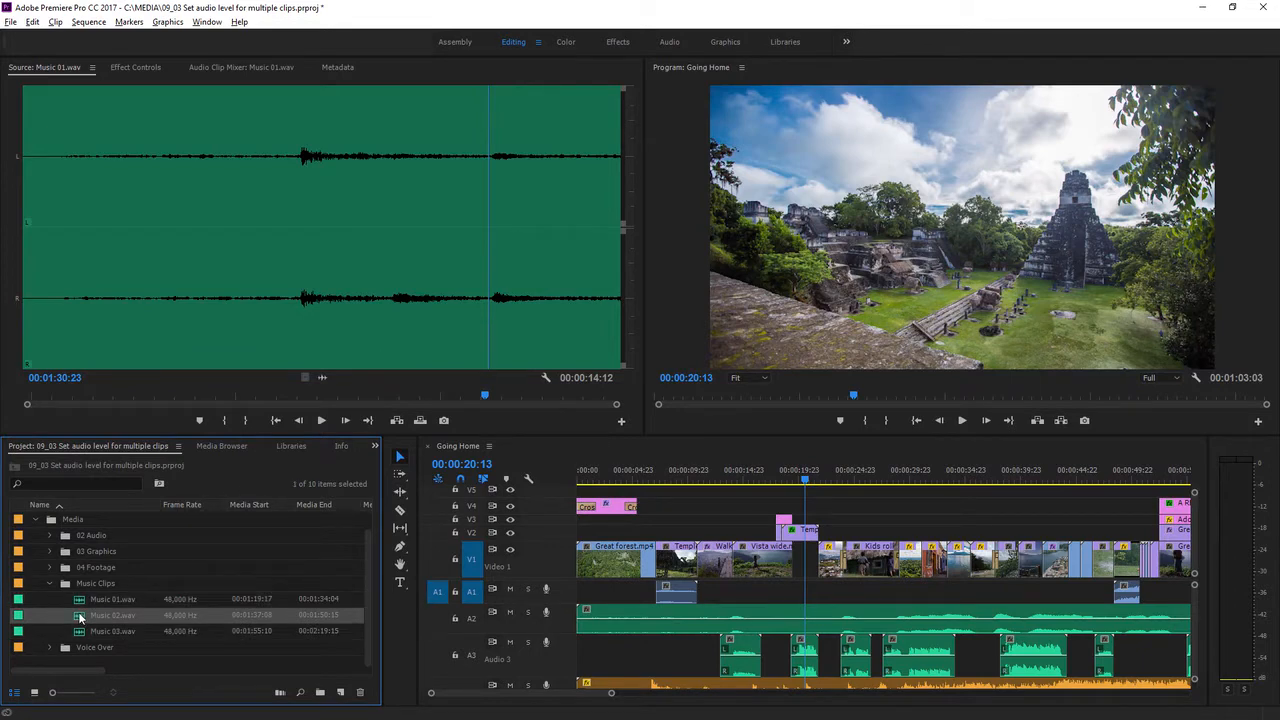
{"action": "double_click", "coordinate": [113, 599]}
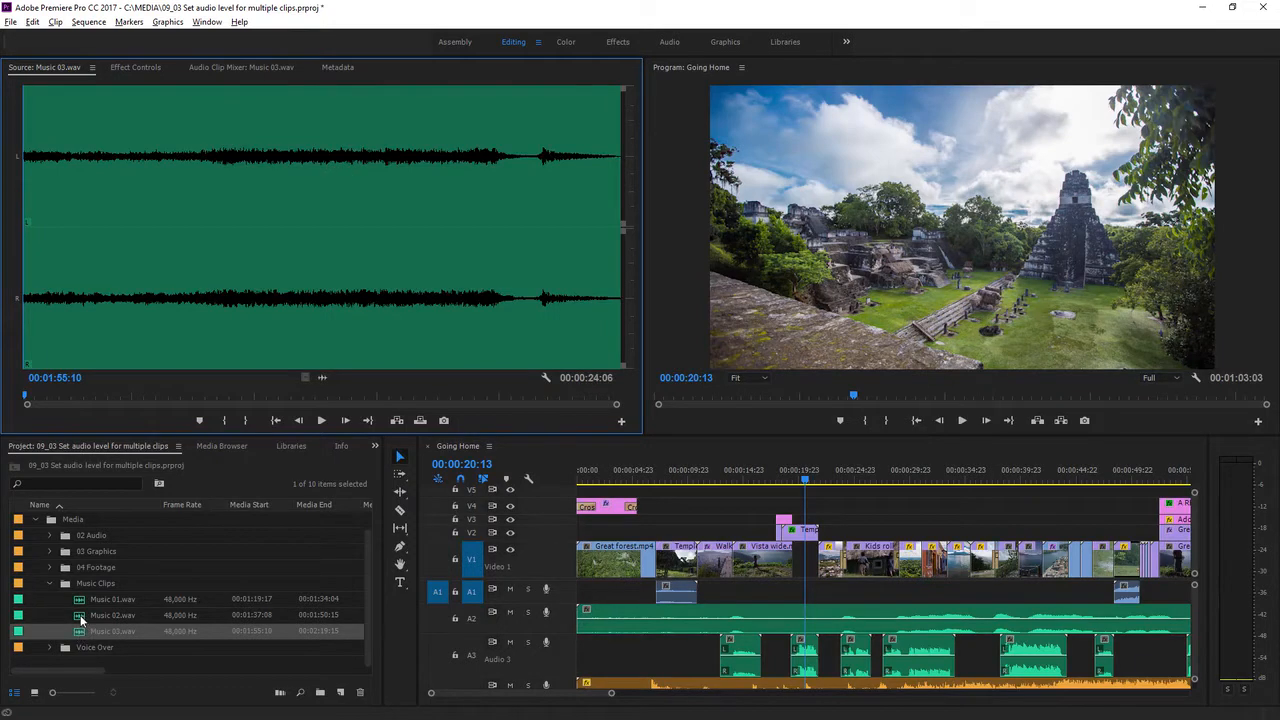
{"action": "mouse_move", "coordinate": [80, 615]}
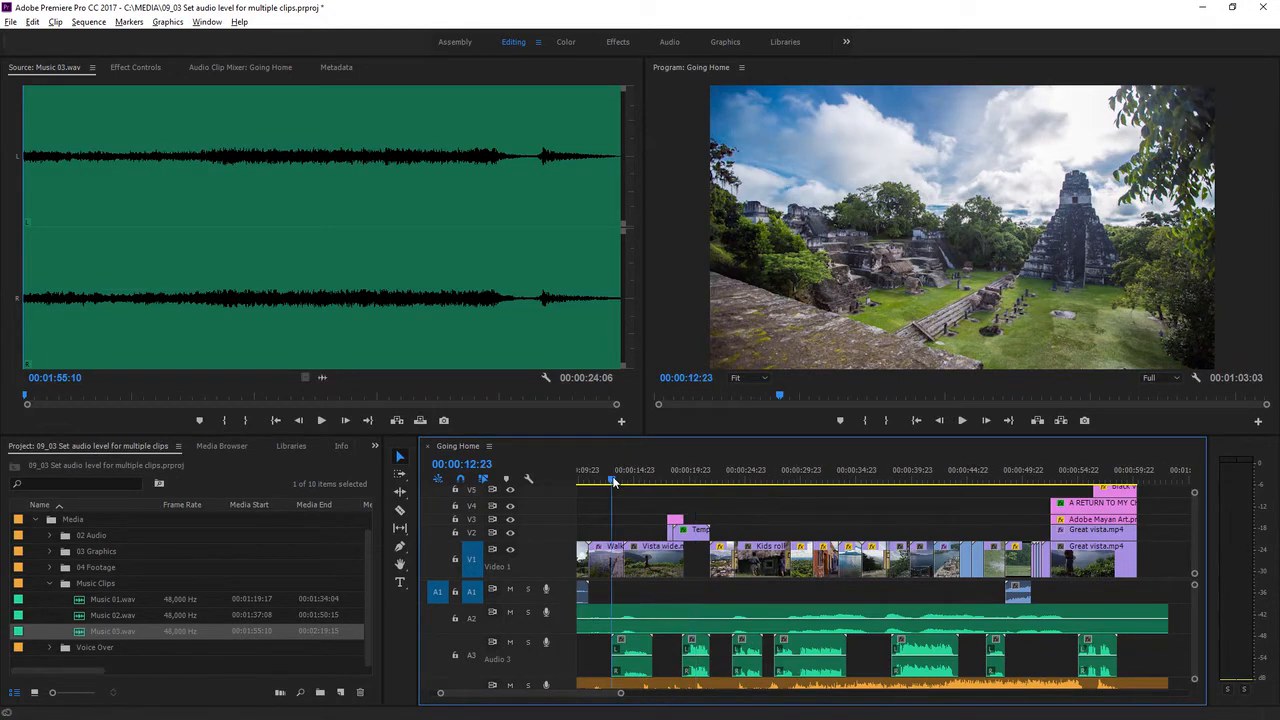
Step: Play the Going Home sequence from about 00:00:12:23
{"action": "left_click", "coordinate": [961, 420]}
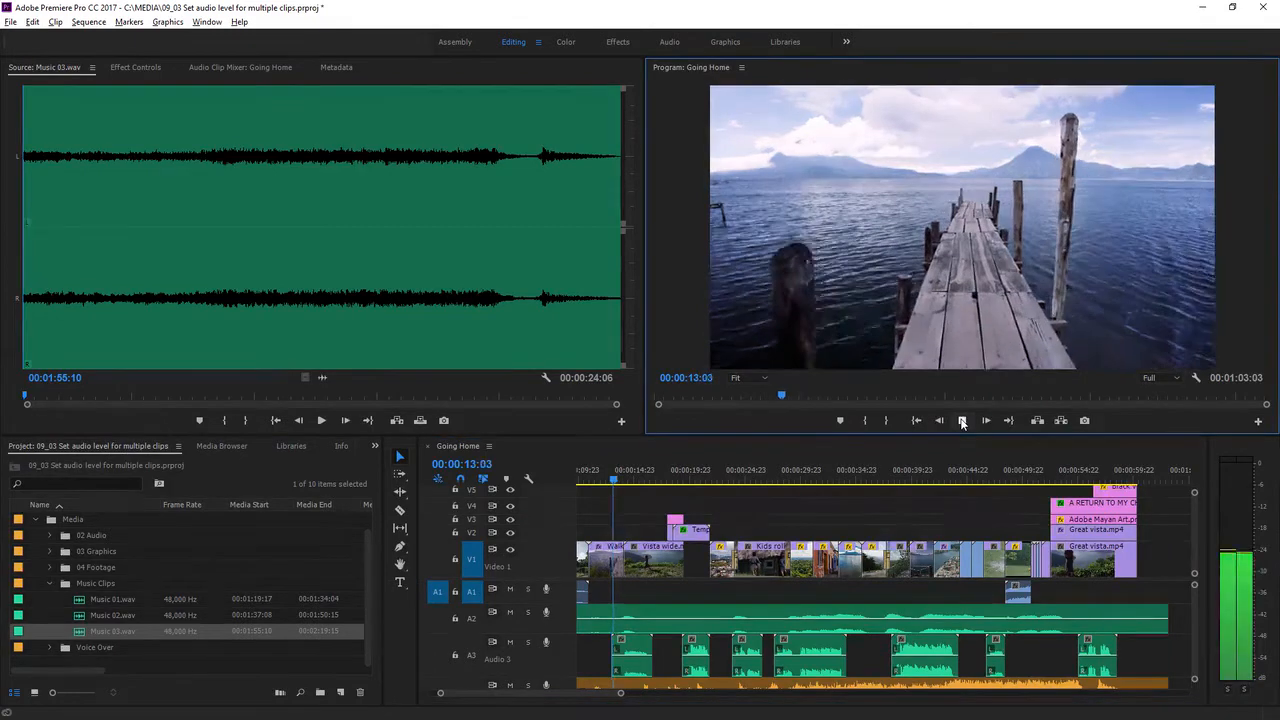
{"action": "left_click", "coordinate": [962, 420]}
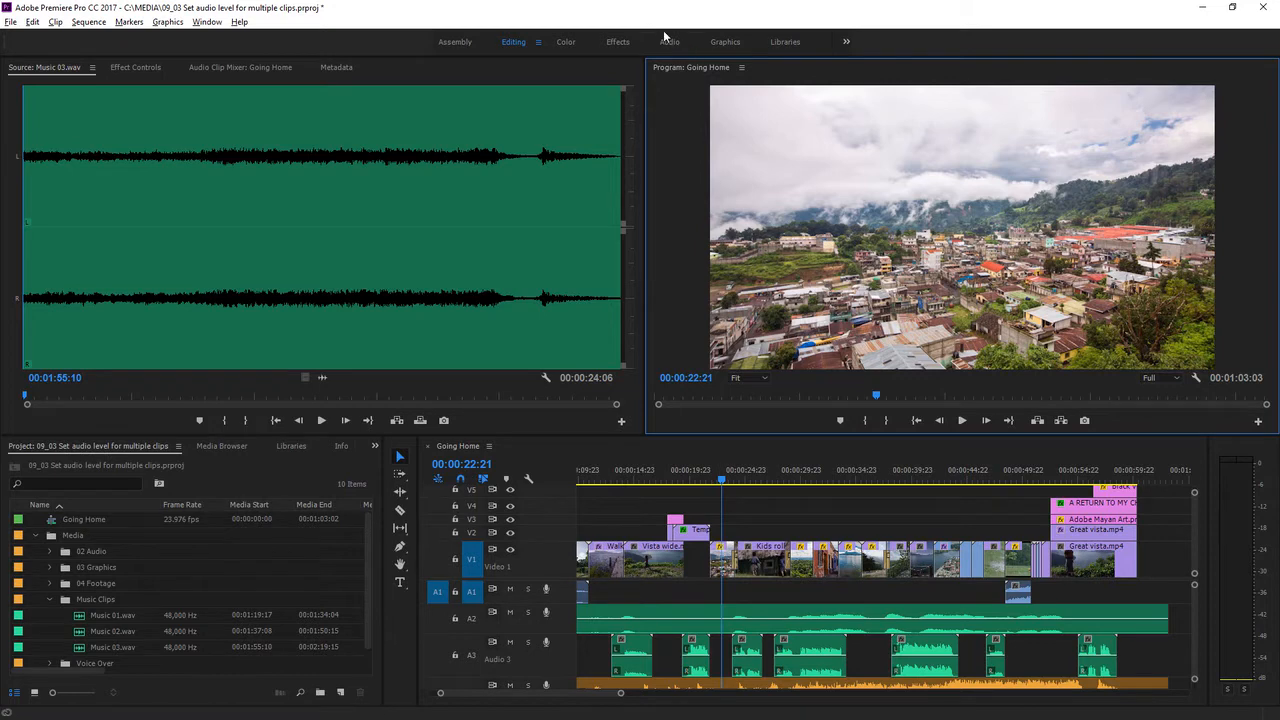
Step: In the Audio workspace, tag voiceover clips as Dialogue and auto-match loudness to -23 LUFS
{"action": "left_click", "coordinate": [669, 41]}
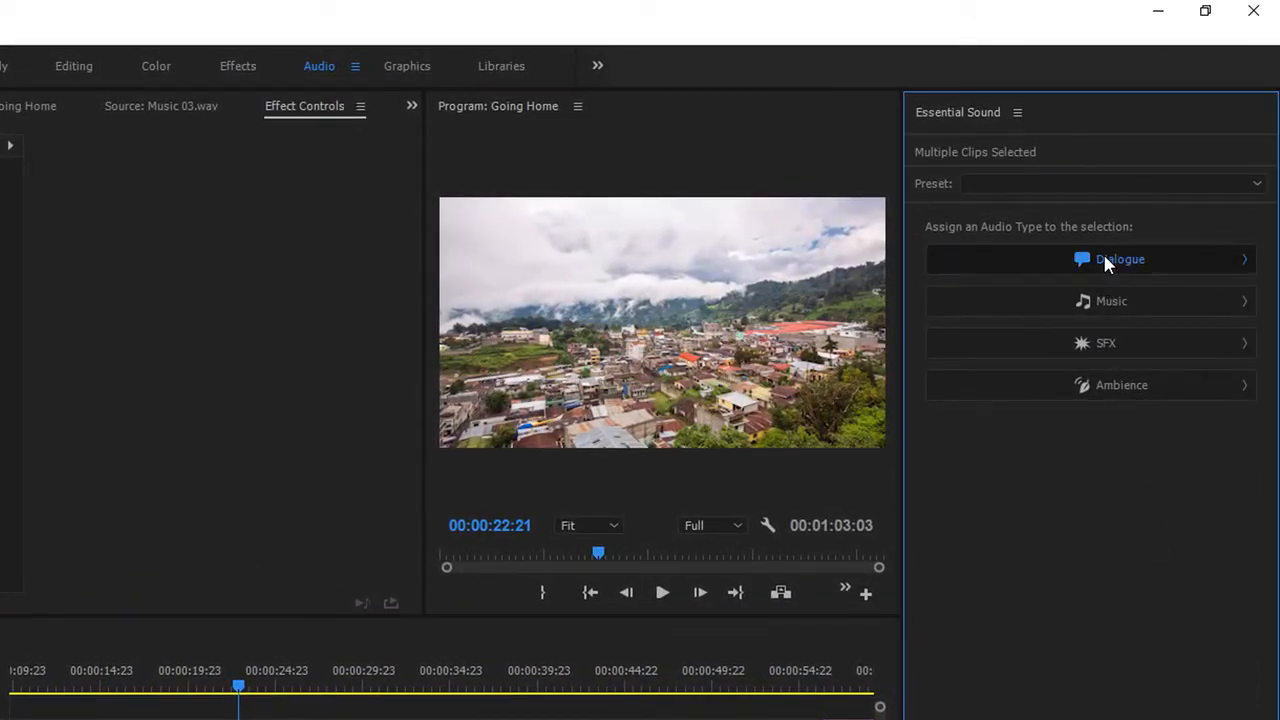
{"action": "left_click", "coordinate": [1119, 259]}
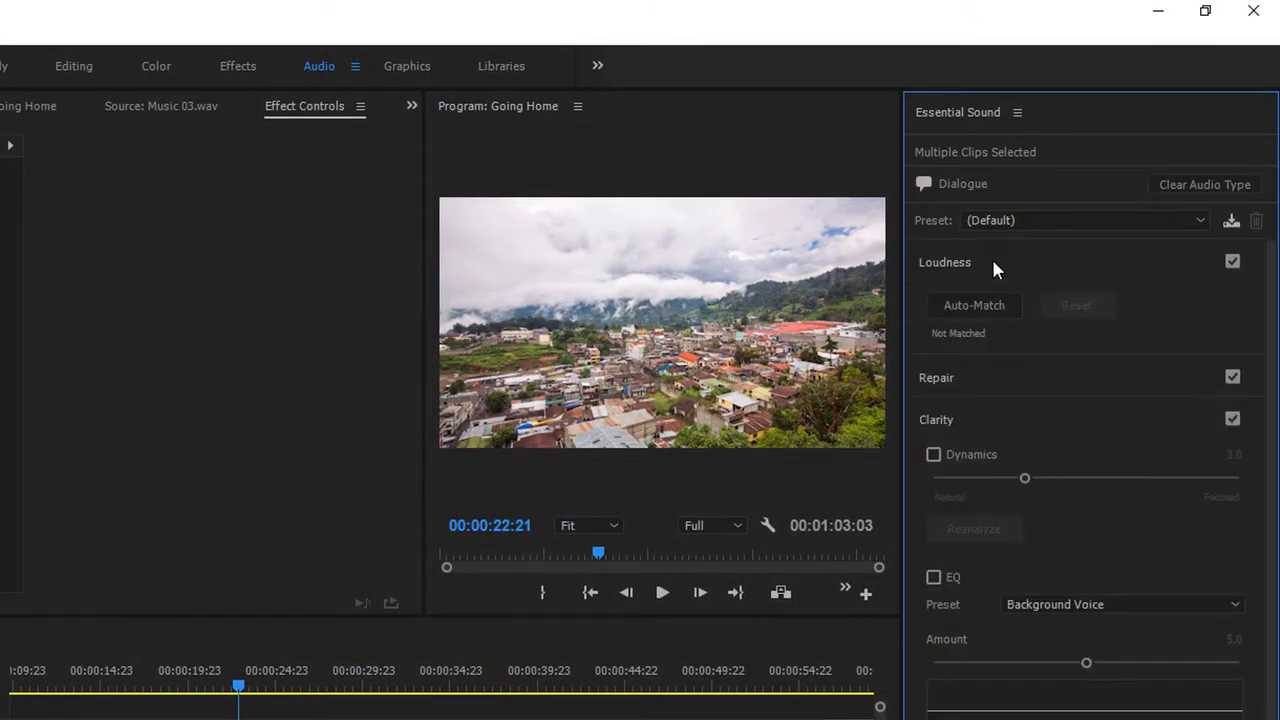
{"action": "mouse_move", "coordinate": [974, 305]}
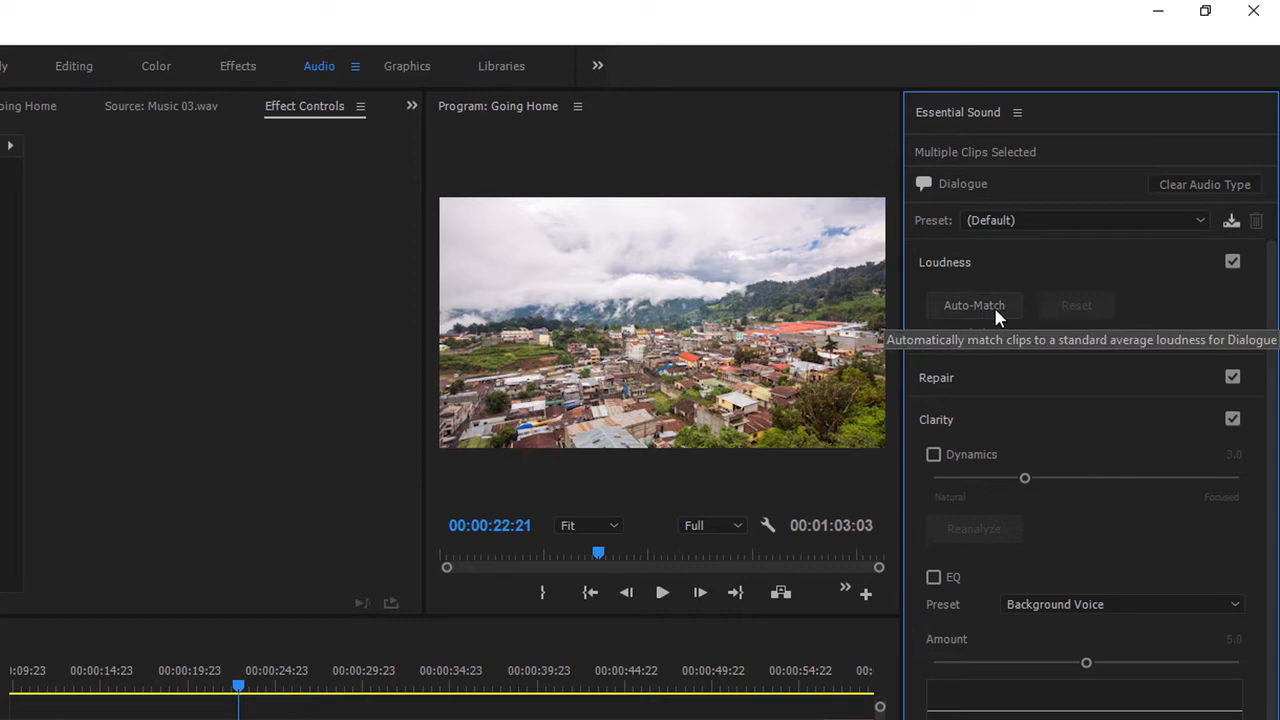
{"action": "left_click", "coordinate": [974, 305]}
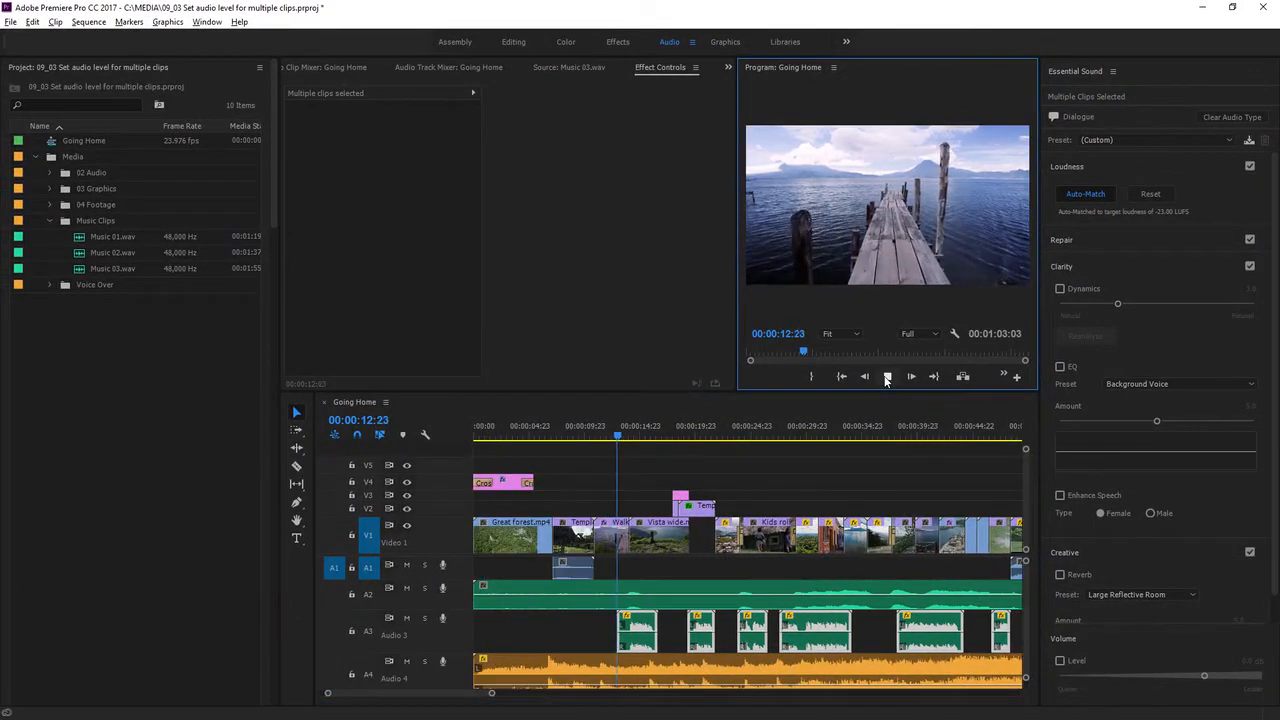
Step: Play back the sequence from about 12 to 22 seconds to preview the matched voiceover
{"action": "left_click", "coordinate": [887, 376]}
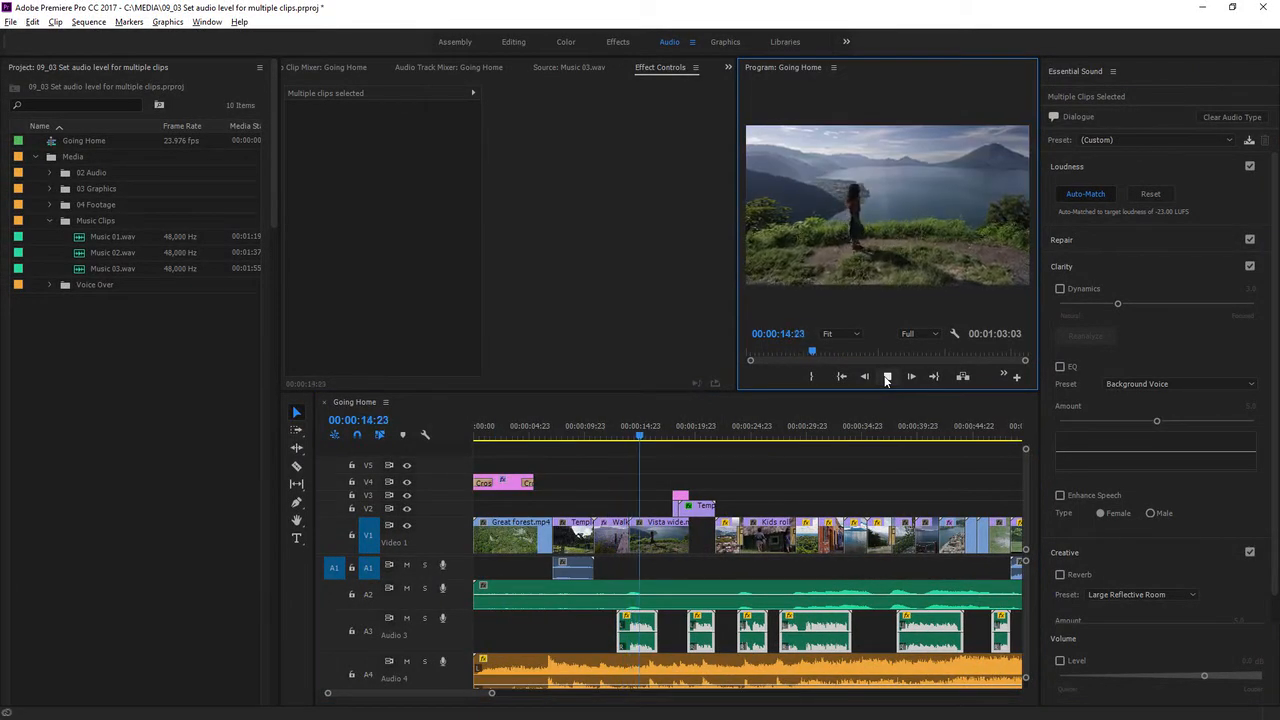
{"action": "left_click", "coordinate": [911, 376]}
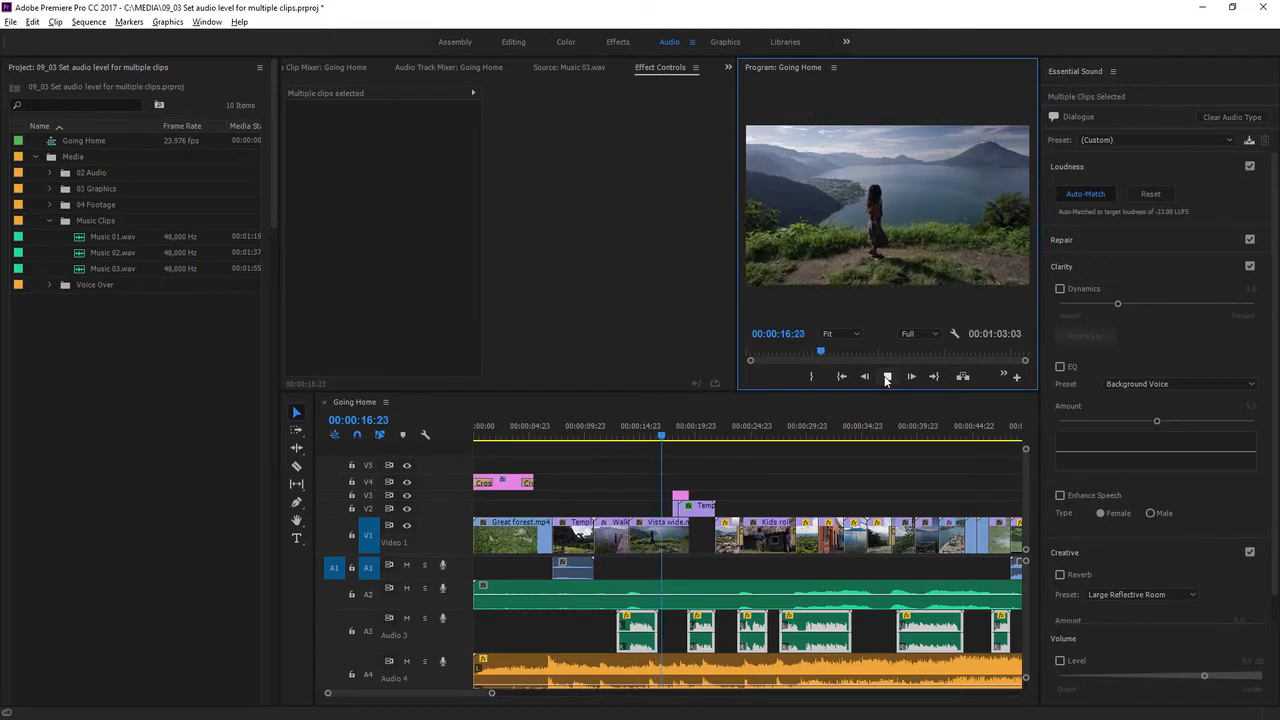
{"action": "left_click", "coordinate": [887, 377]}
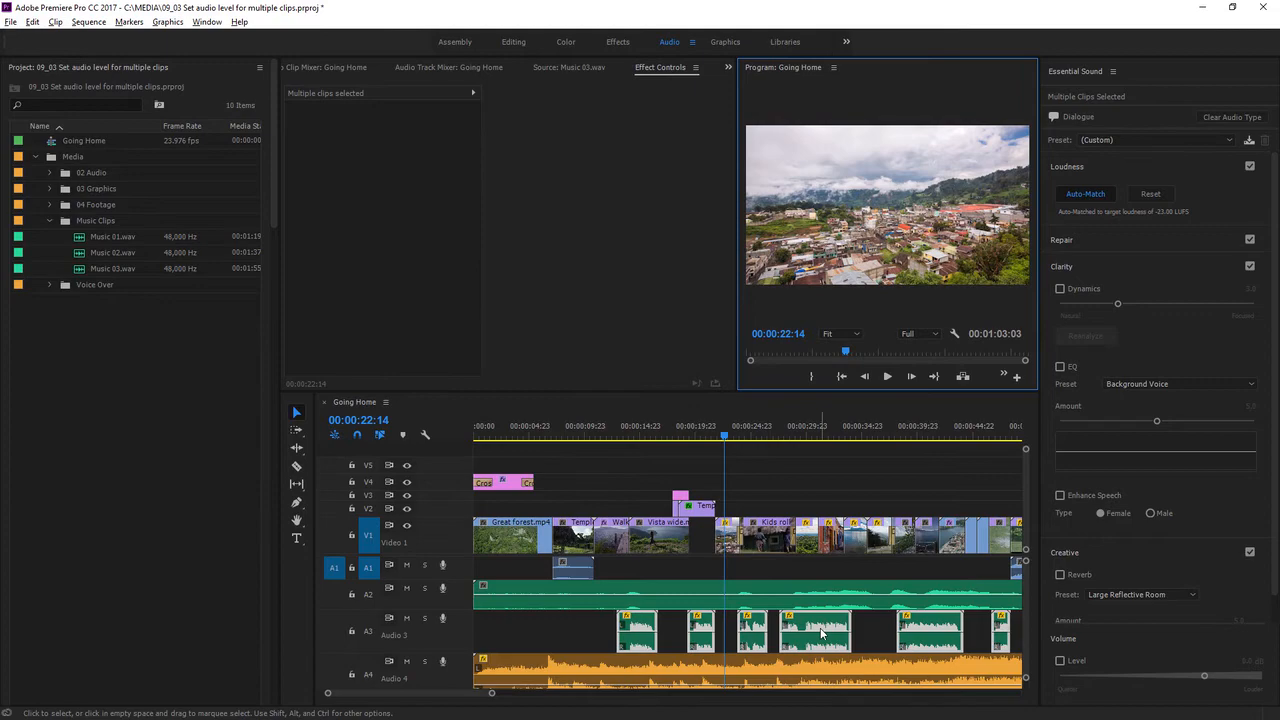
Step: Open Audio Gain for the track A3 voiceover clip to view its -7.2 dB peak amplitude
{"action": "right_click", "coordinate": [815, 630]}
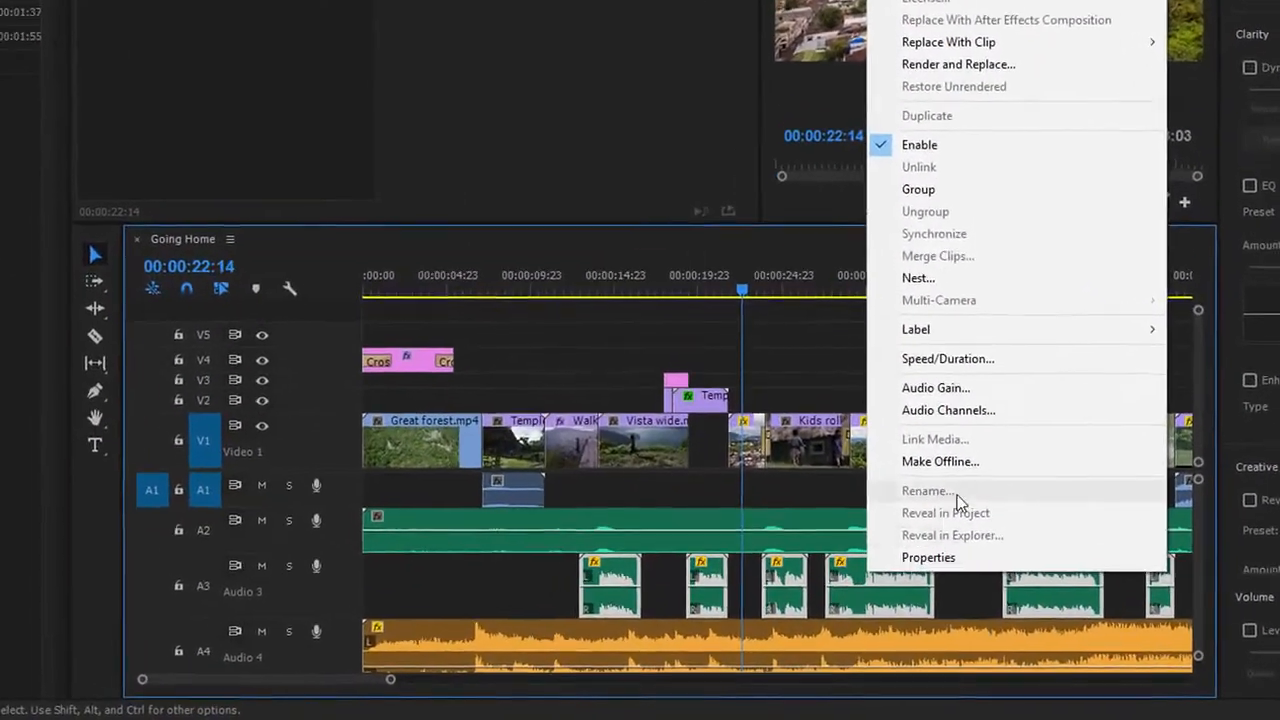
{"action": "left_click", "coordinate": [935, 388]}
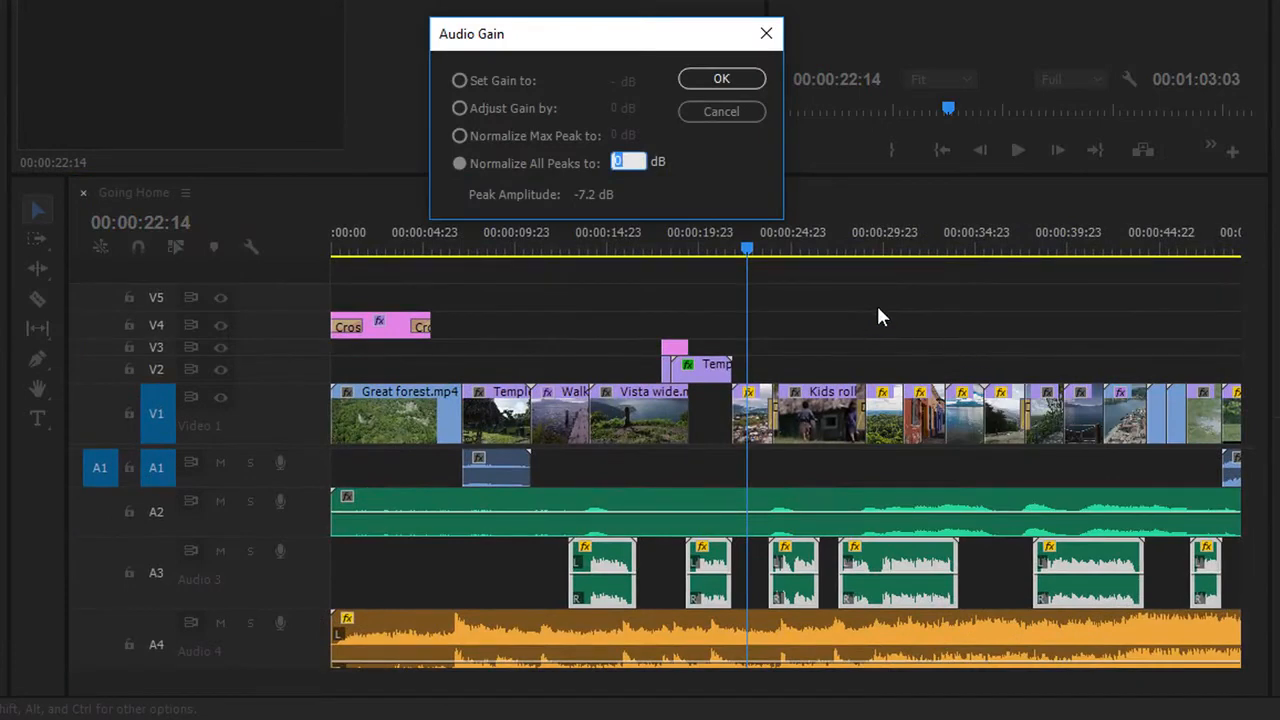
{"action": "mouse_move", "coordinate": [755, 195]}
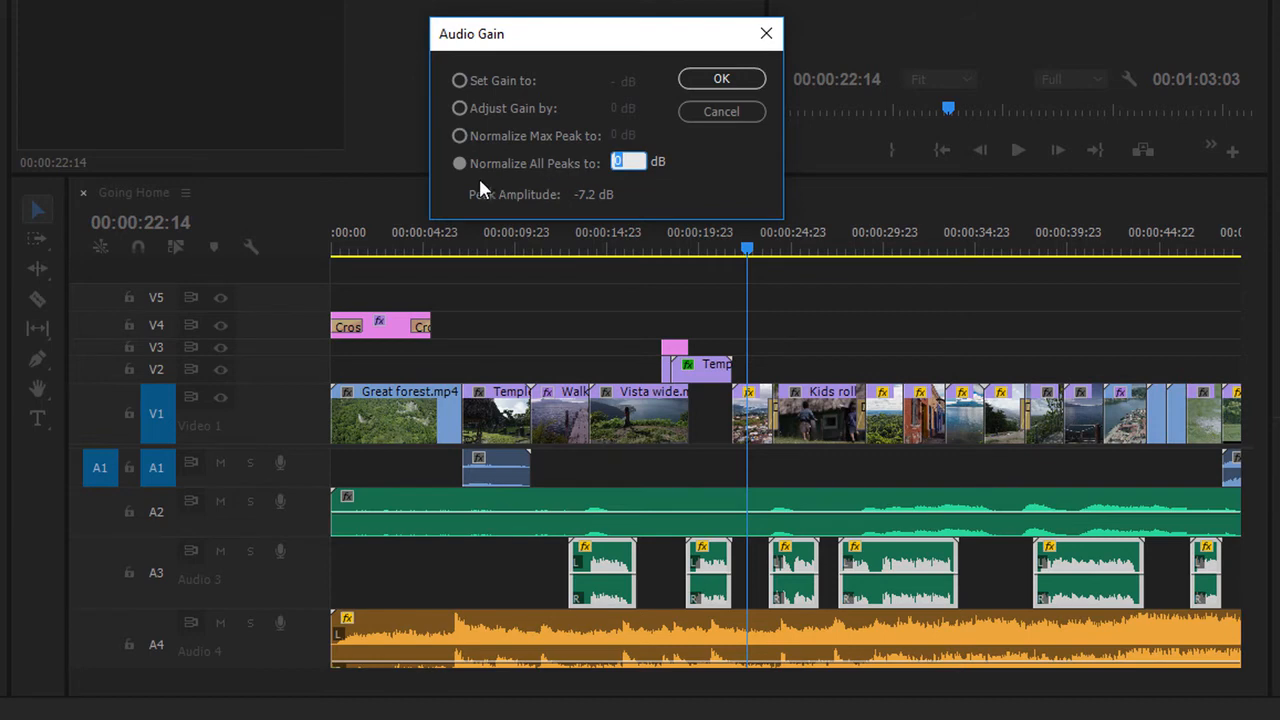
{"action": "mouse_move", "coordinate": [705, 197]}
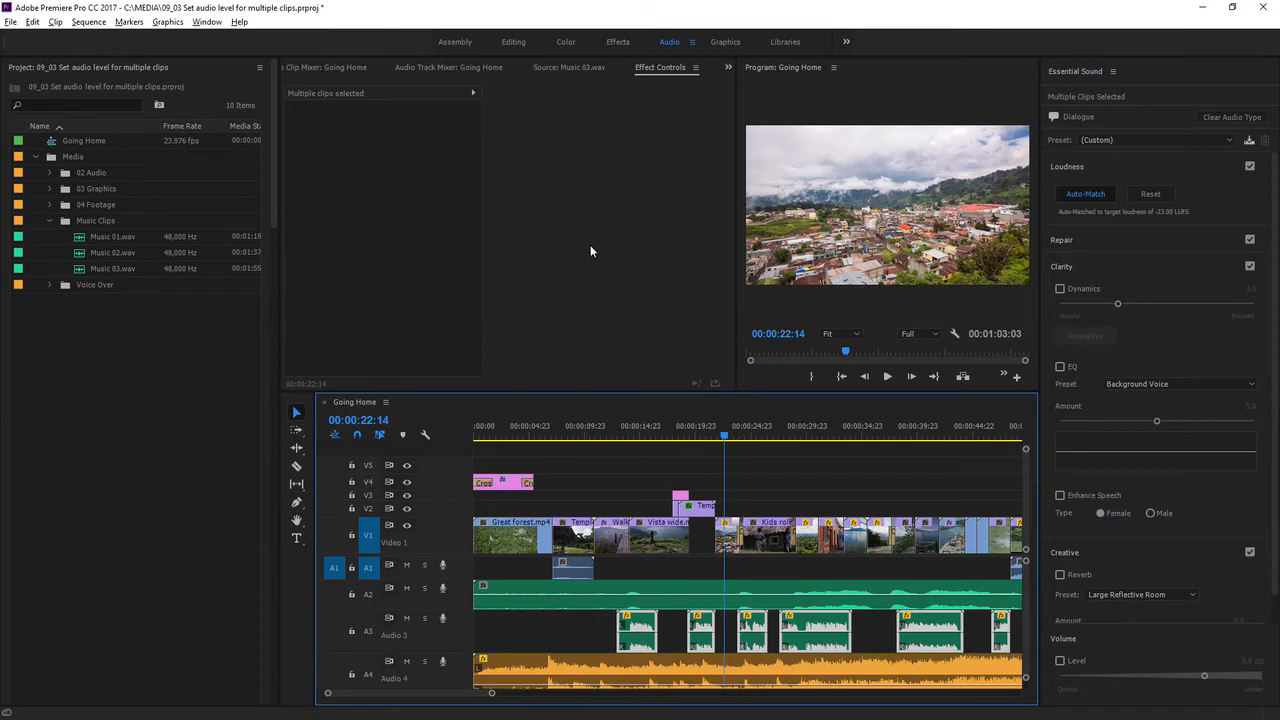
Step: Switch back to the Editing workspace layout
{"action": "left_click", "coordinate": [513, 41]}
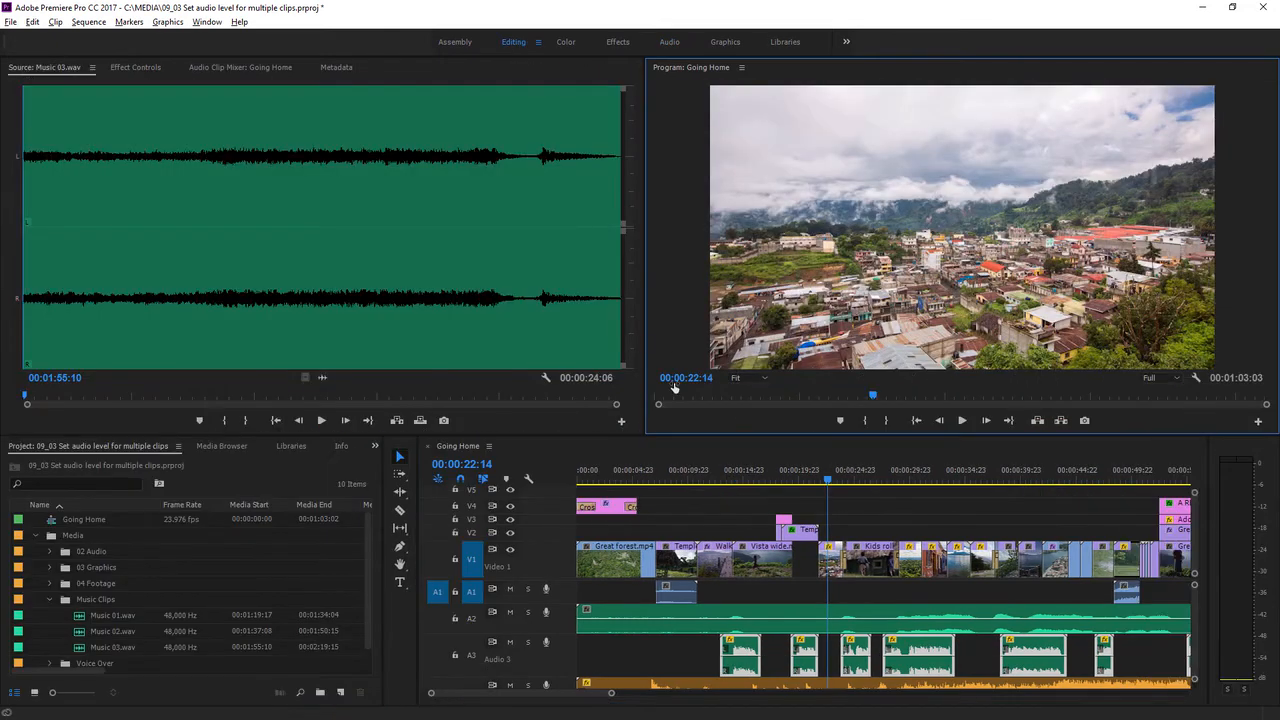